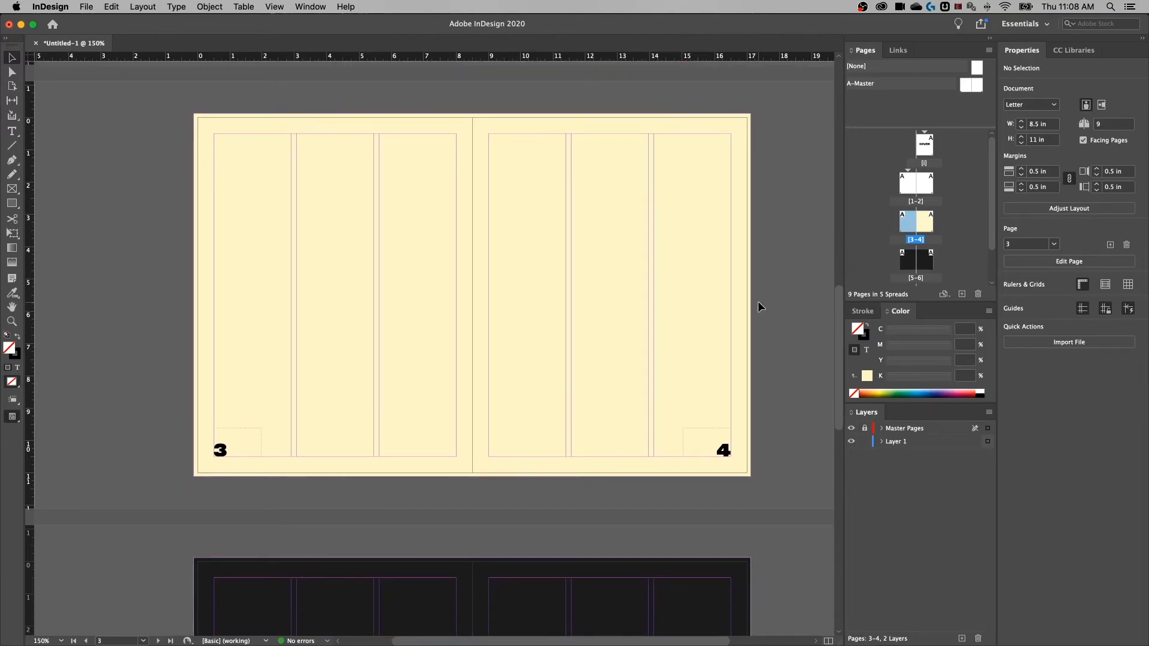
Scroll down through the document's spreads in the Pages panel.
scroll("down", 3)
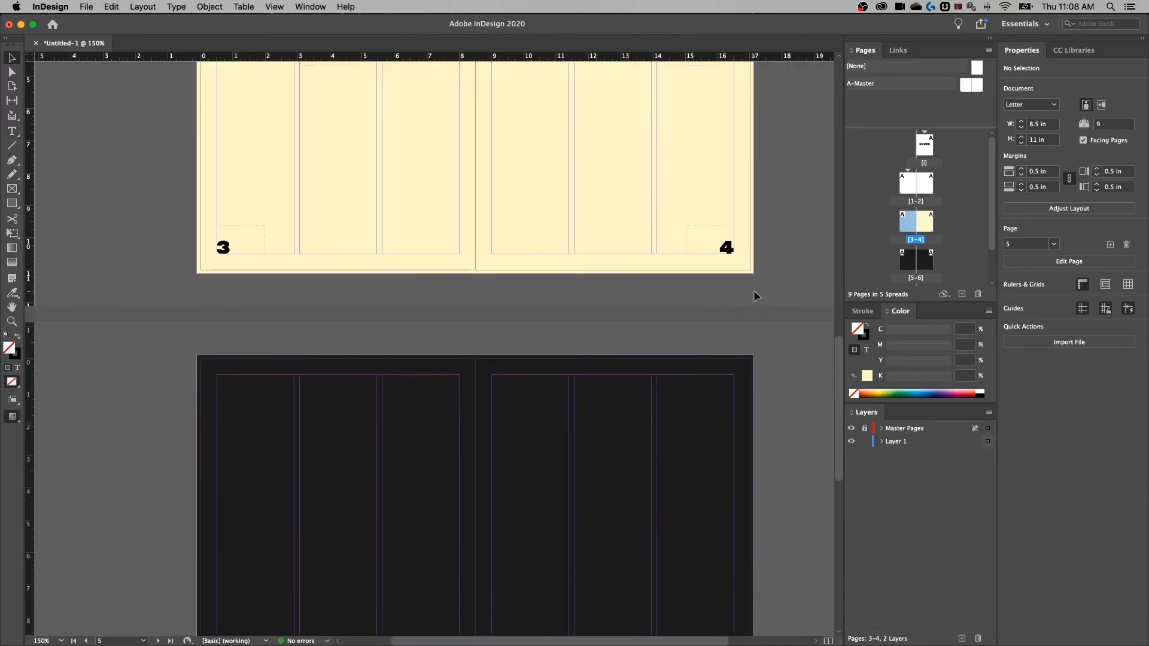
scroll("down", 3)
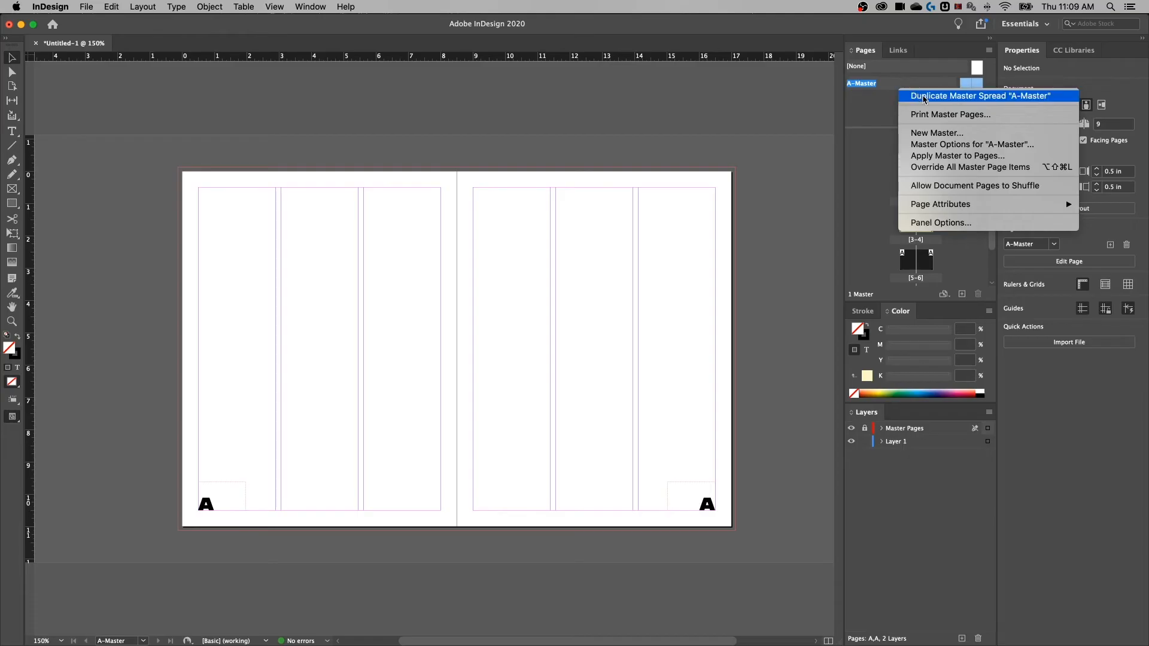
Duplicate A-Master into a B-Master spread and recolour its B page numbers.
left_click(979, 95)
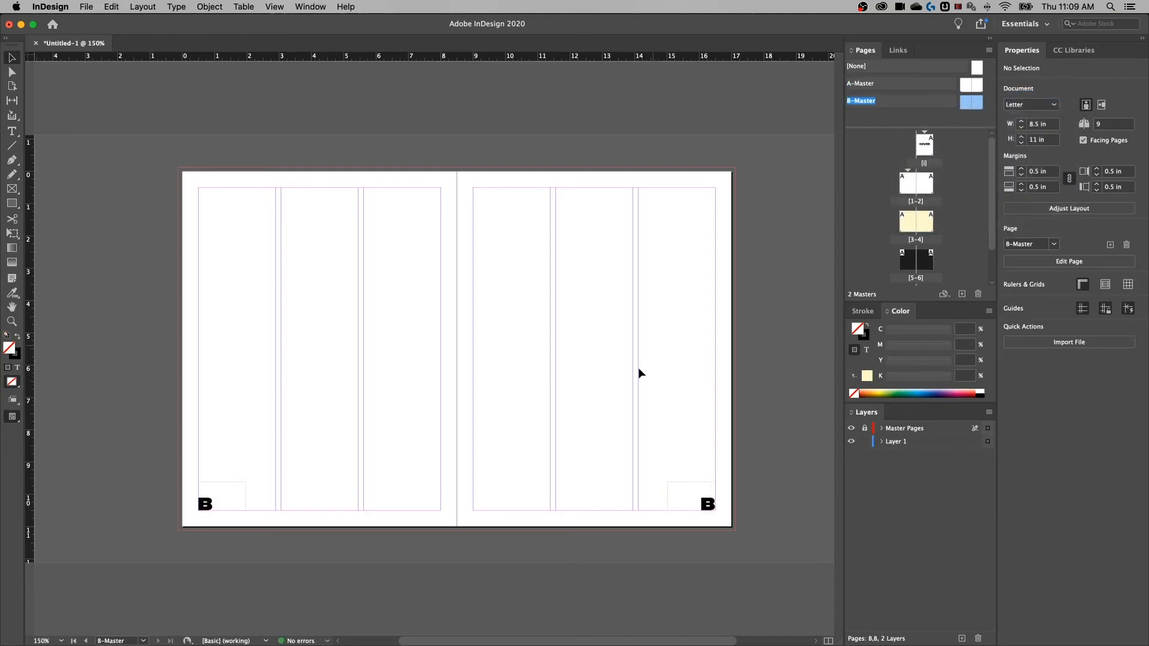
mouse_move(709, 508)
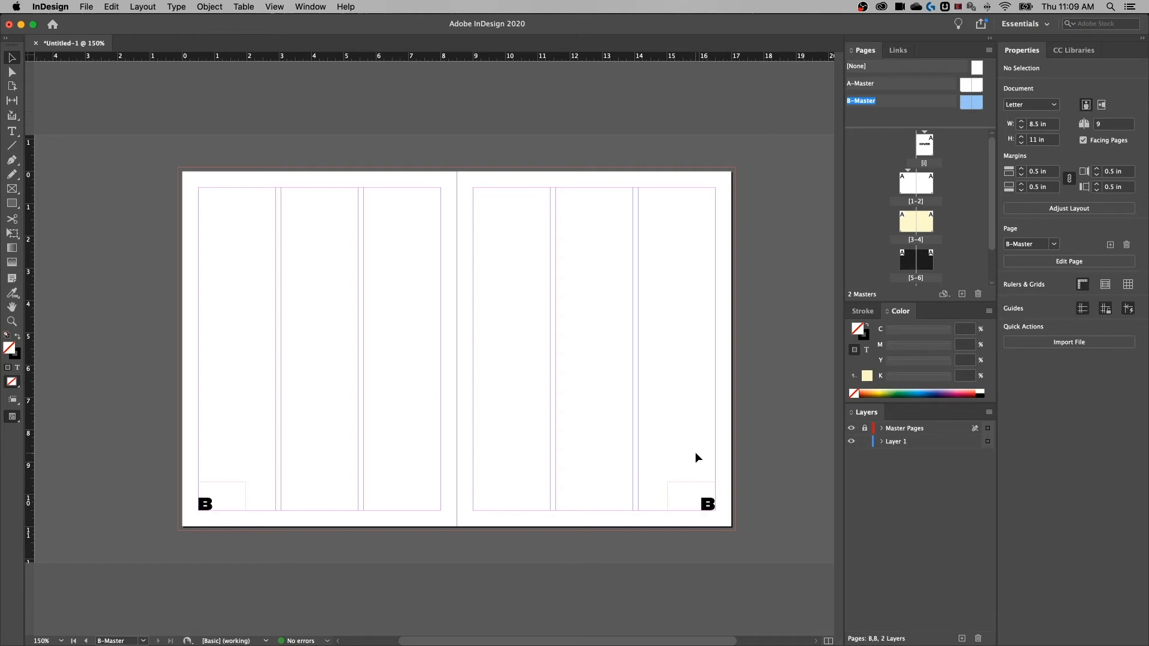
mouse_move(862, 277)
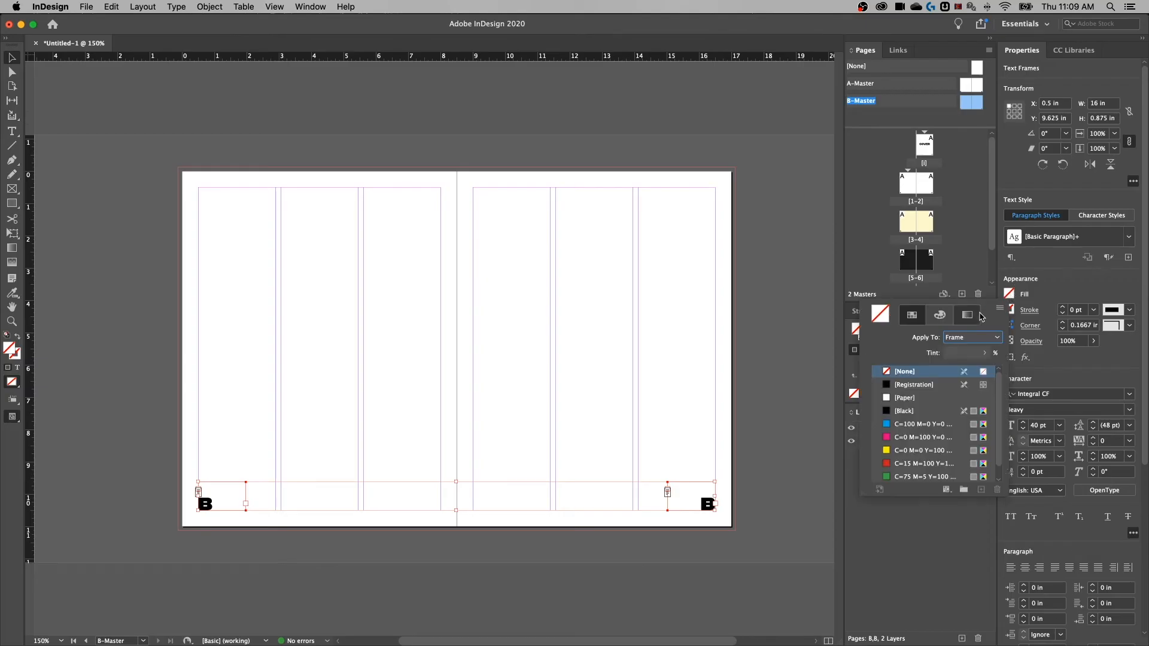
left_click(971, 337)
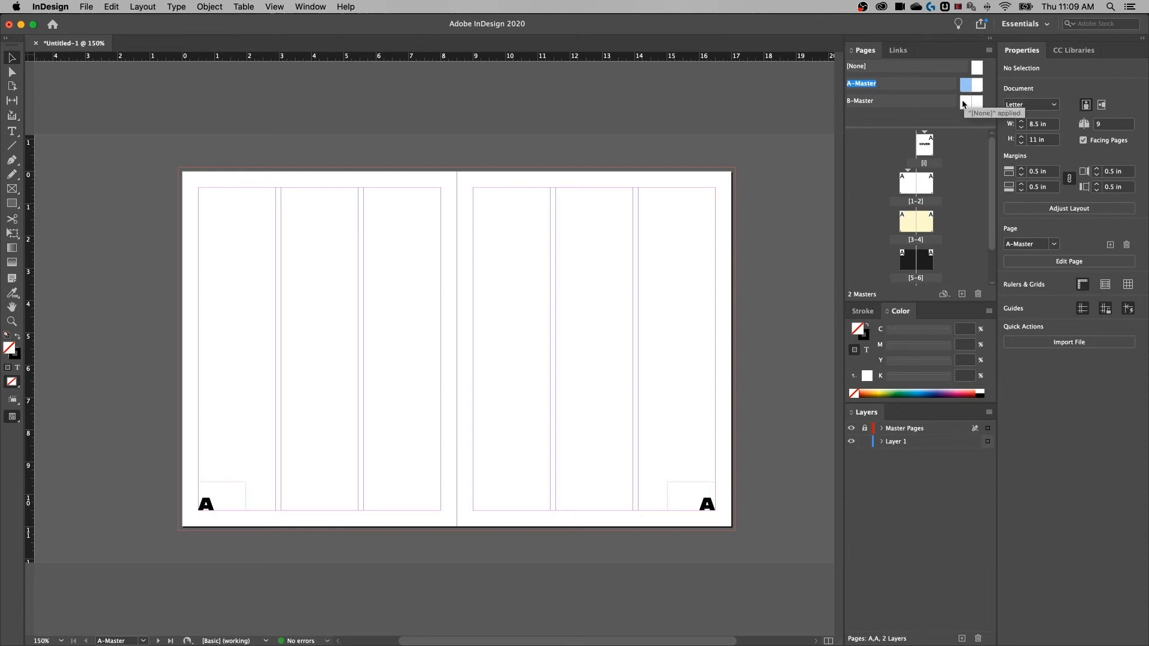
Apply B-Master to the dark pages 5–6 spread.
left_click(861, 101)
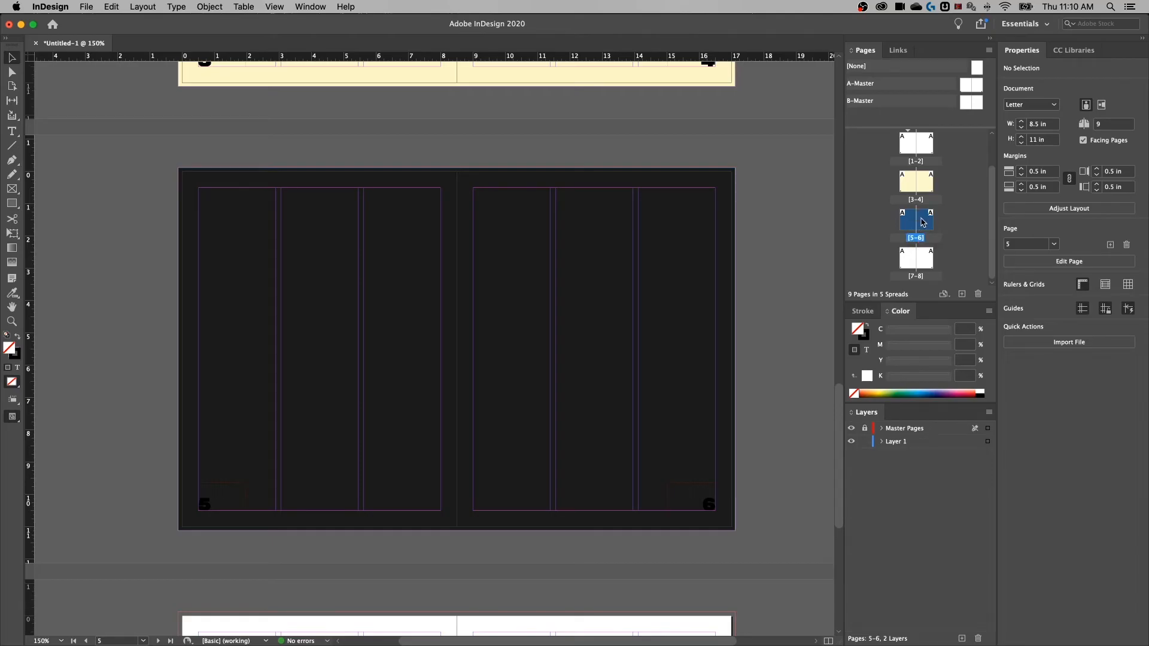
right_click(921, 222)
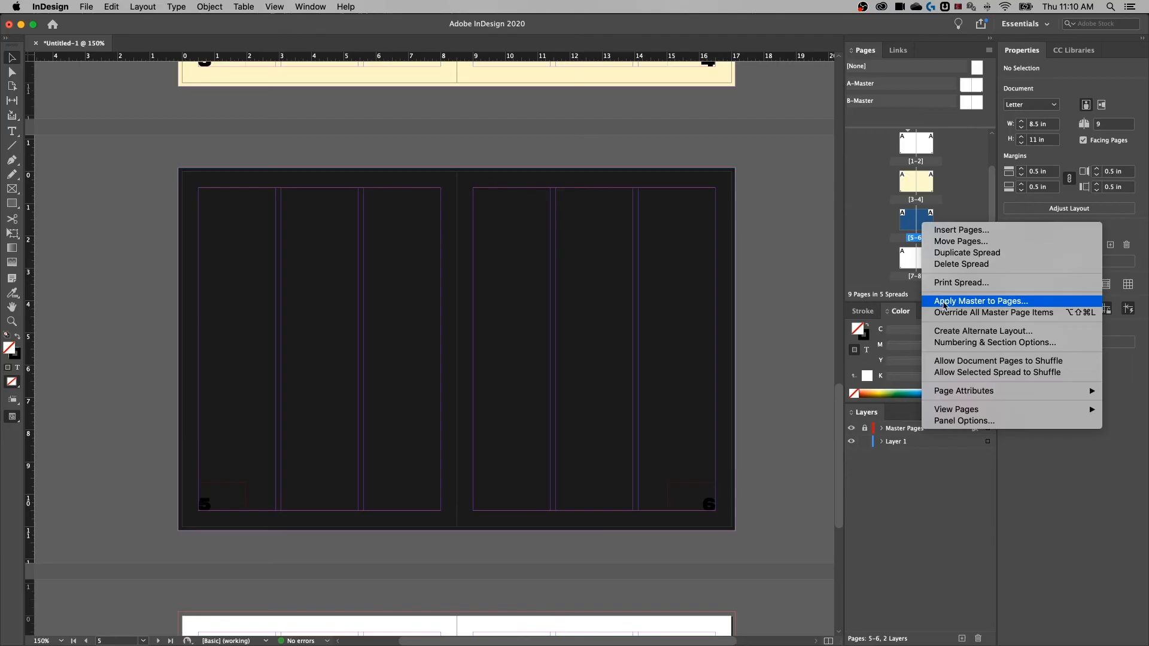
left_click(981, 300)
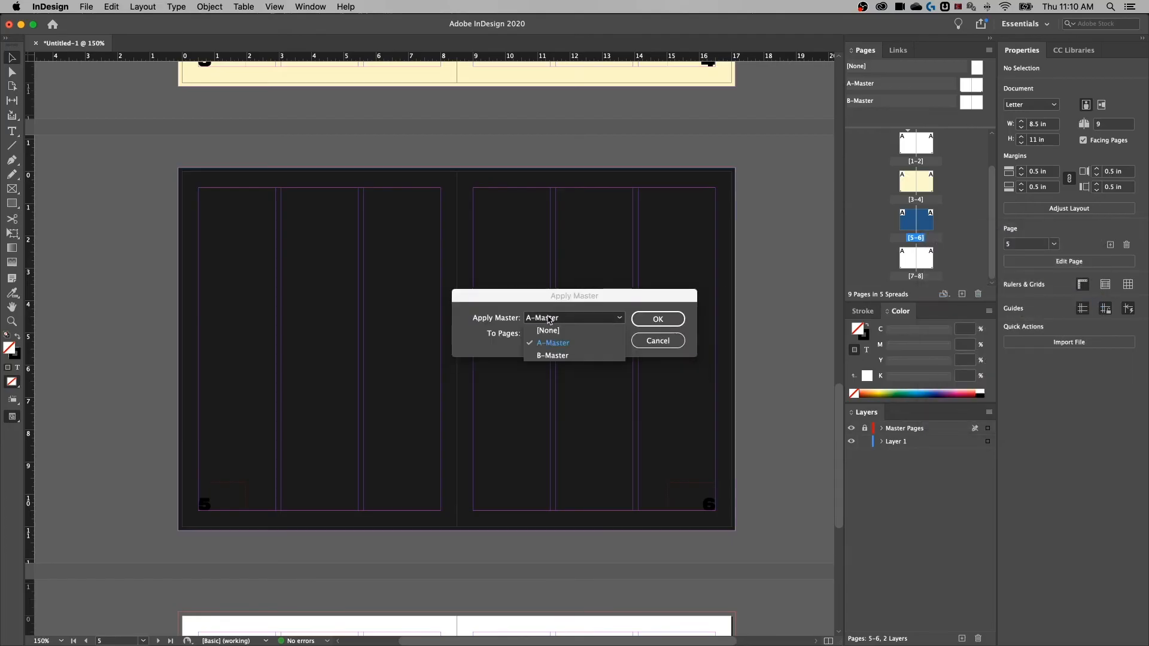
left_click(552, 355)
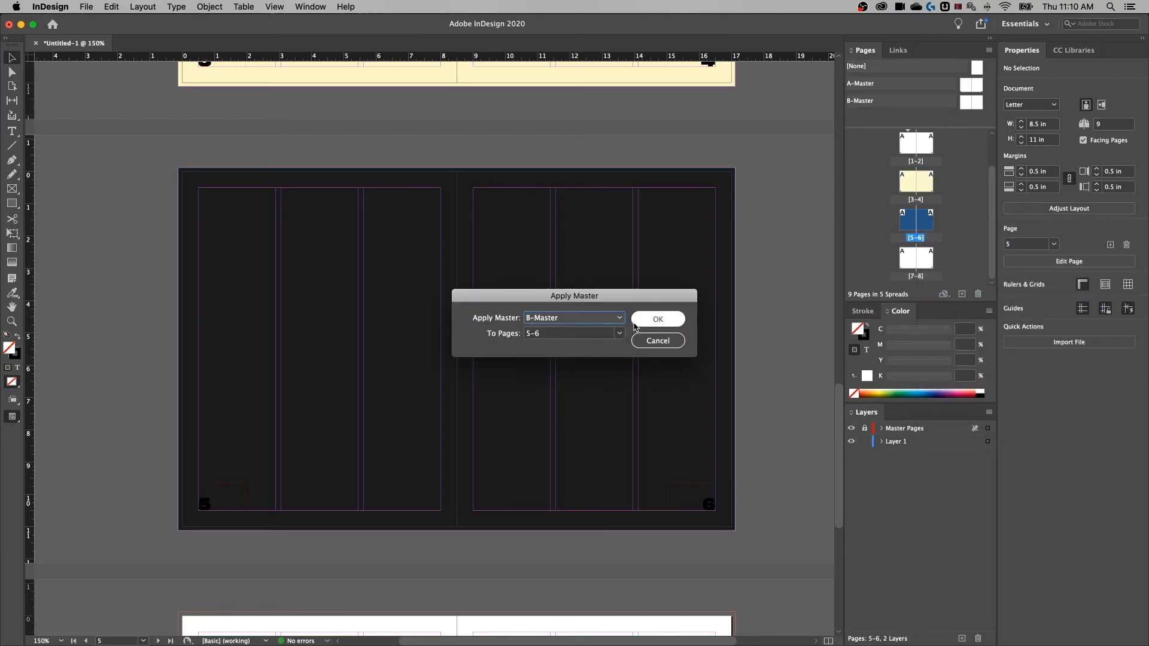
left_click(657, 319)
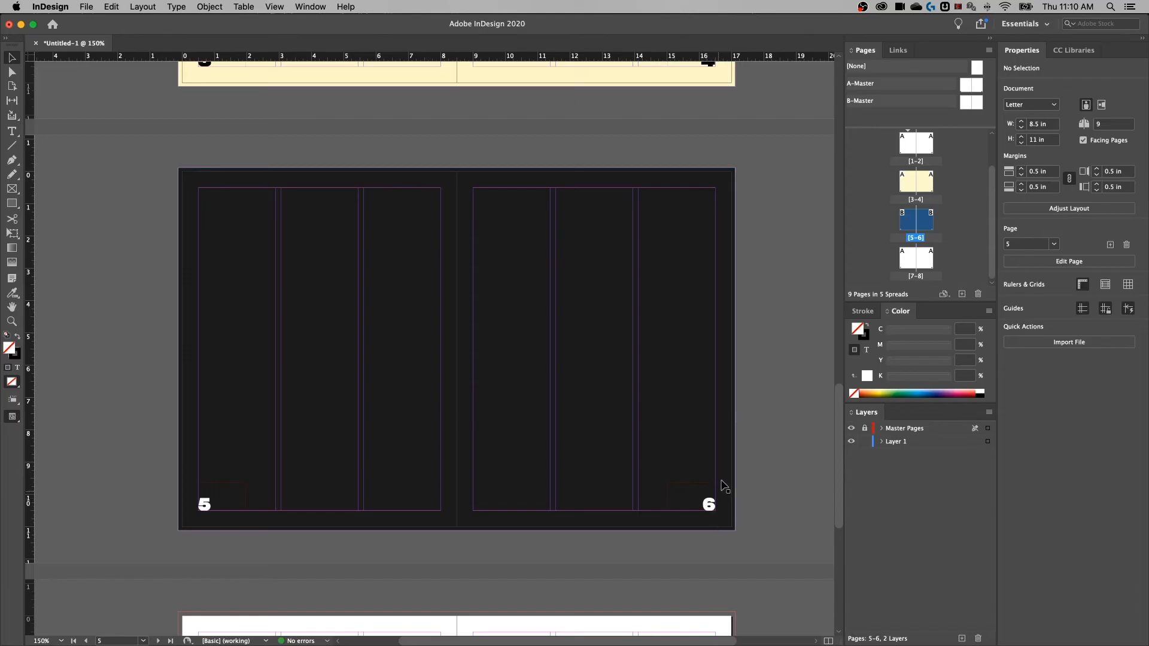
mouse_move(760, 412)
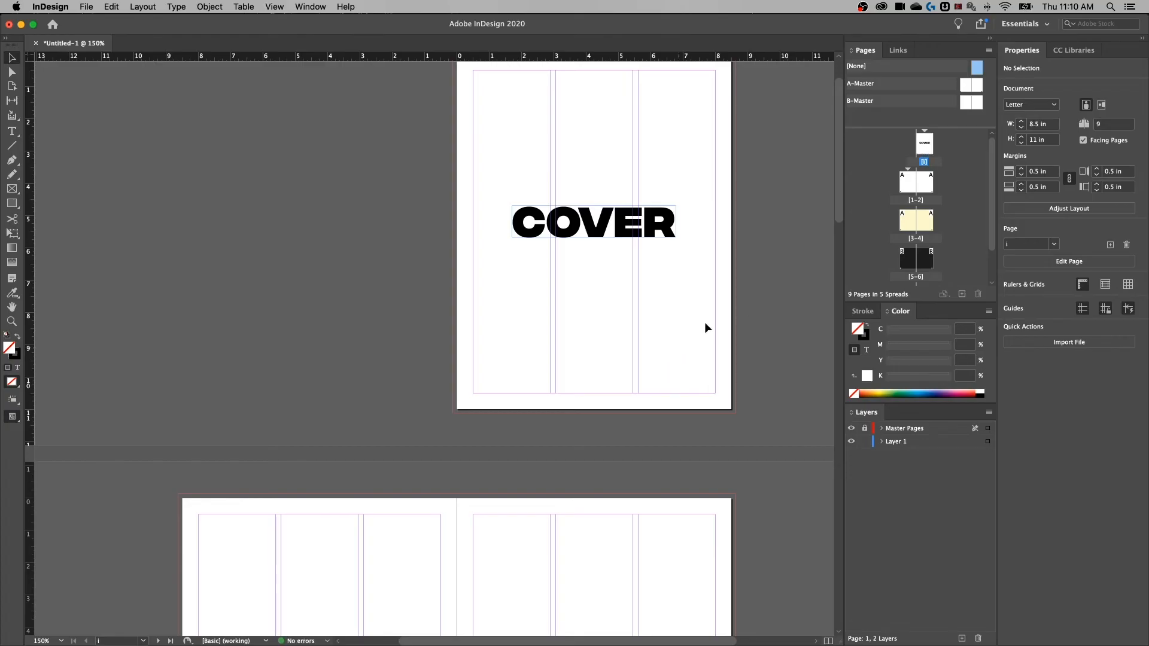
Start a section at the cream spread, restarting numbering at 1 in 1, 2, 3 style.
scroll("down", 3)
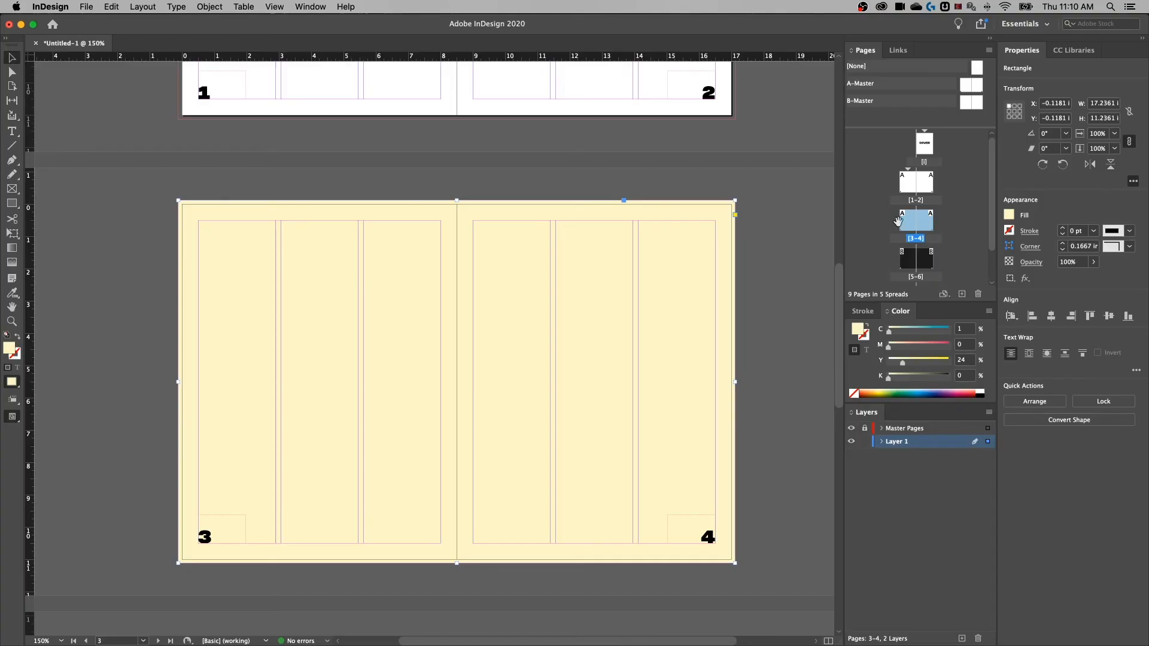
mouse_move(936, 213)
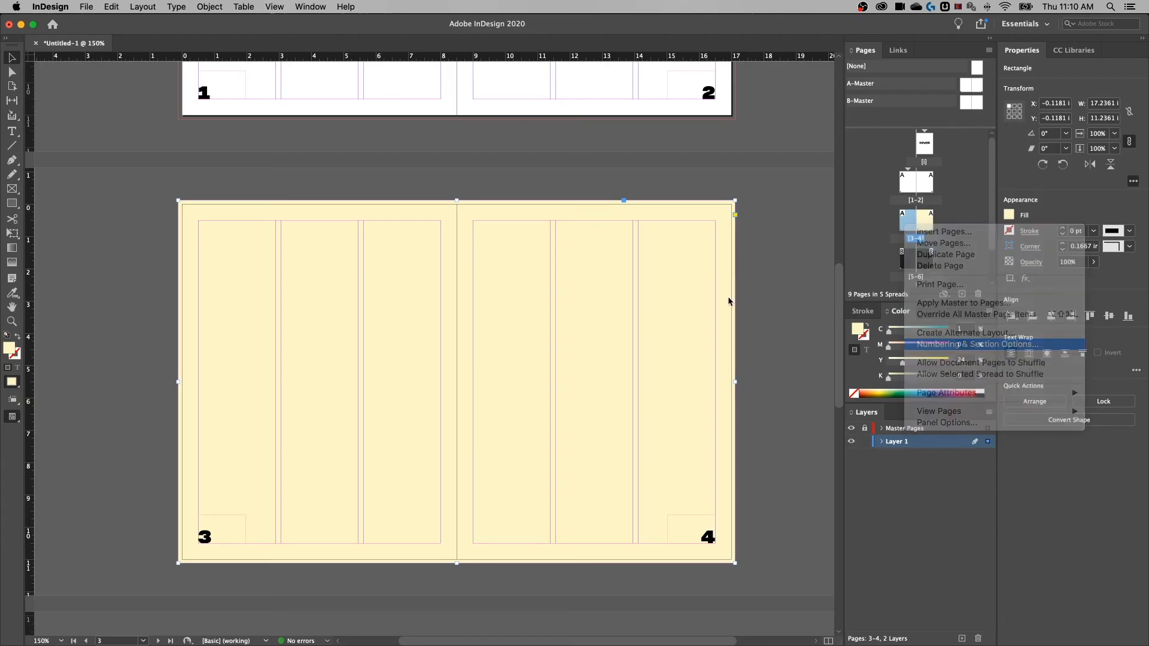
left_click(978, 344)
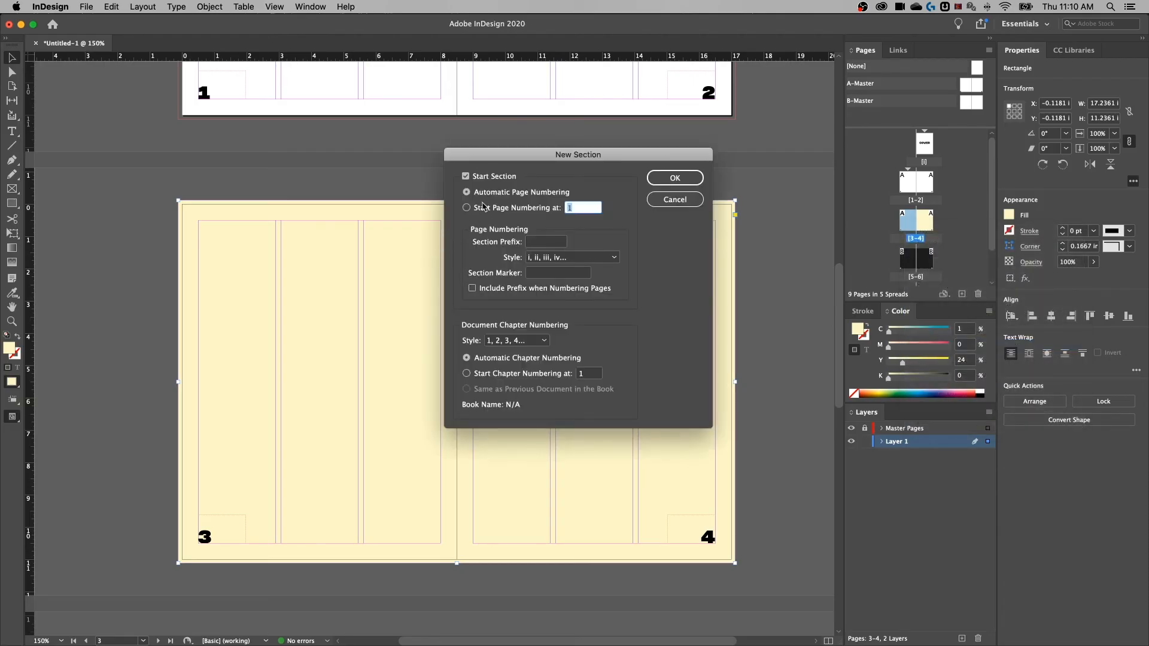
left_click(466, 208)
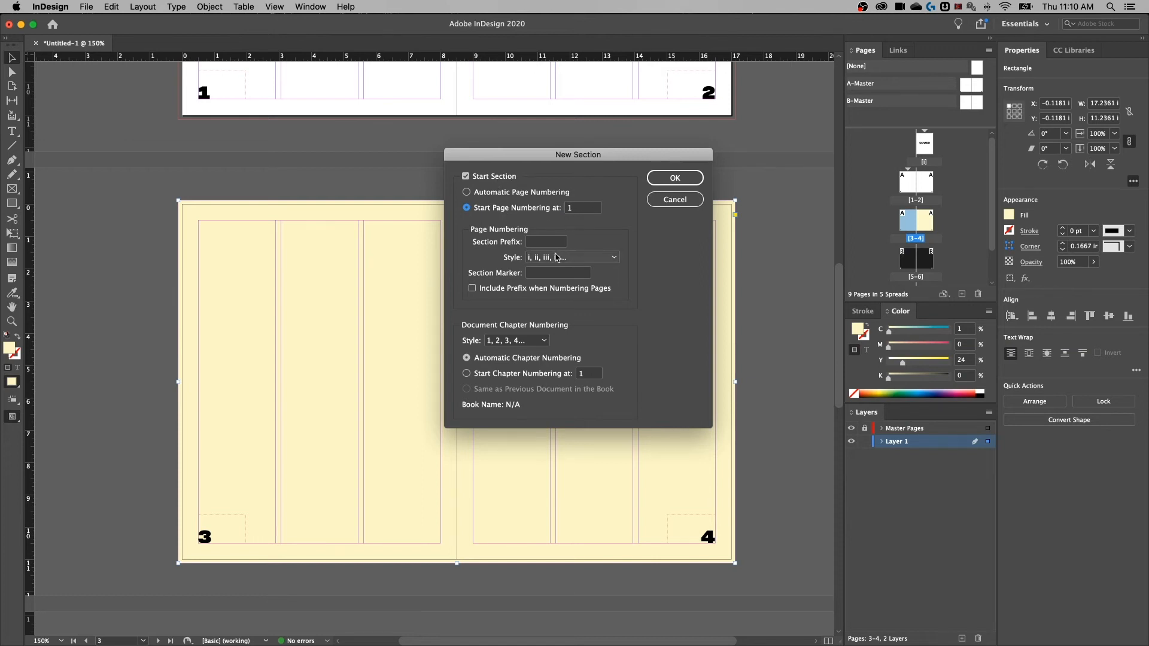
left_click(572, 257)
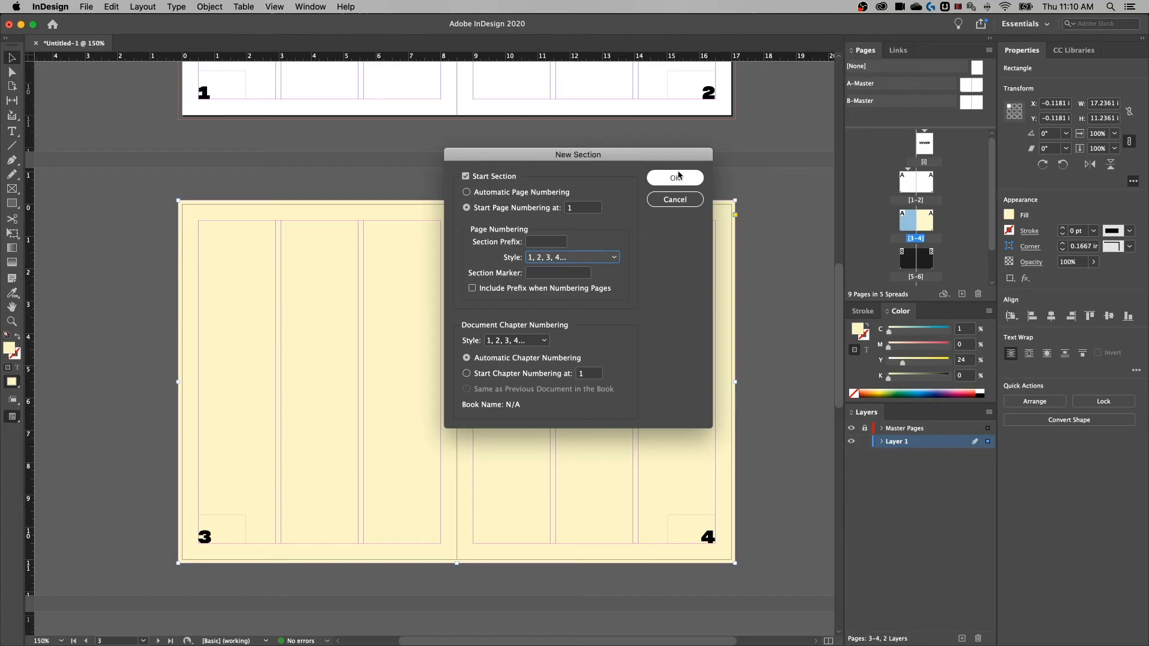
left_click(673, 177)
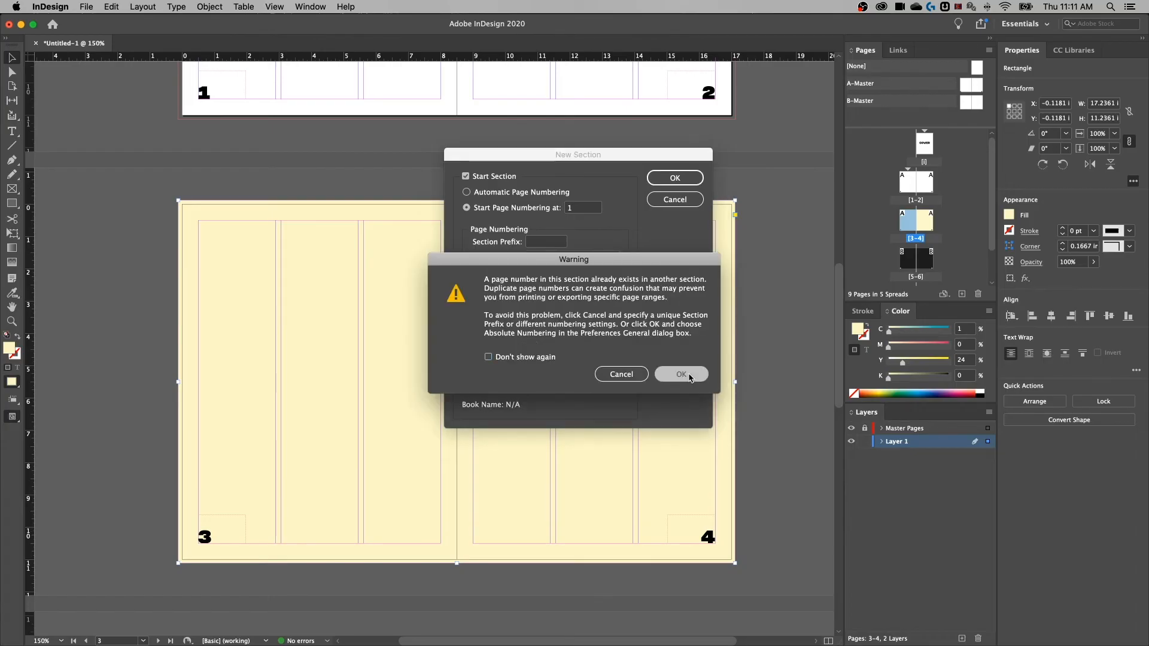
left_click(681, 373)
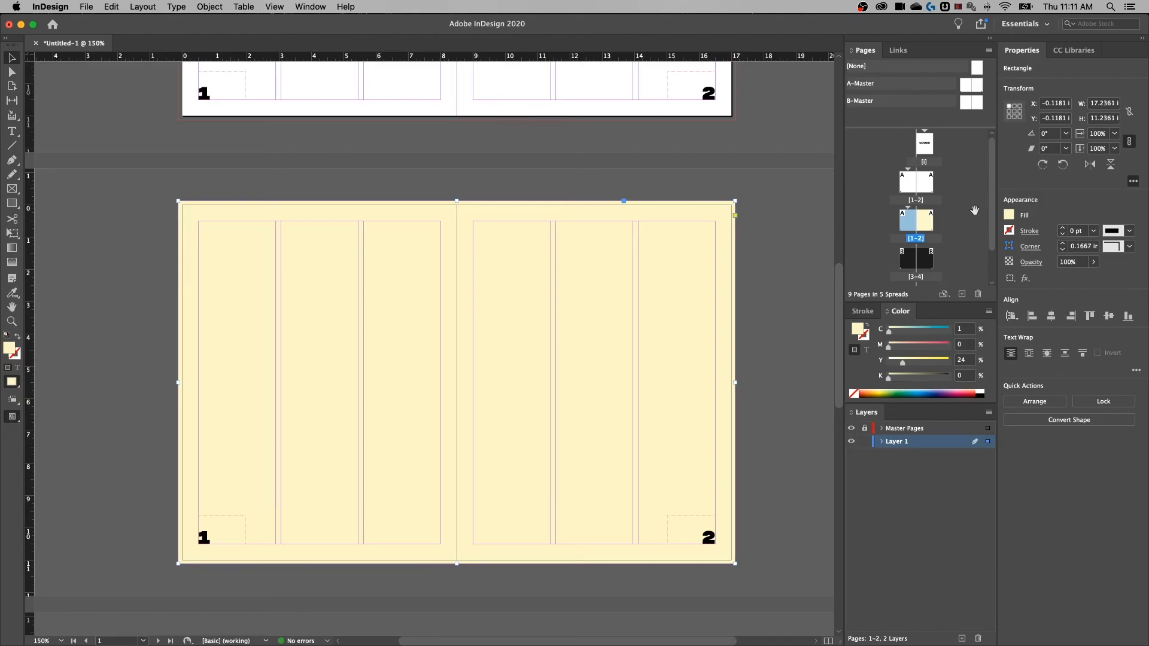
Set the first spread's section numbering style to A, B, C, D.
right_click(901, 177)
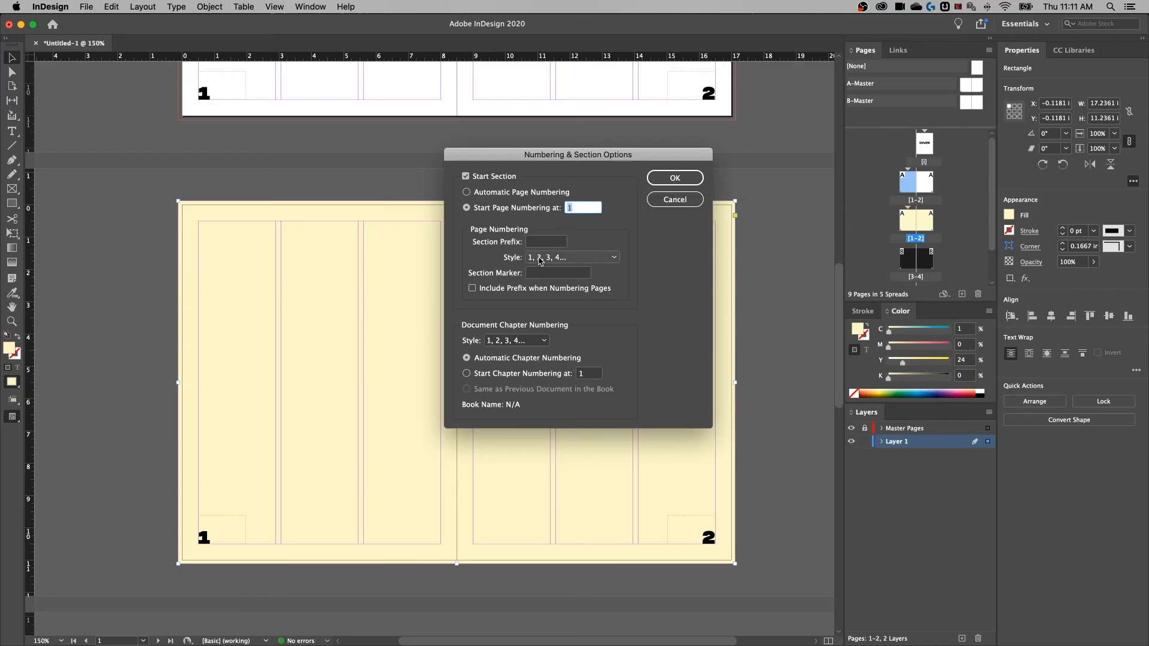
left_click(571, 257)
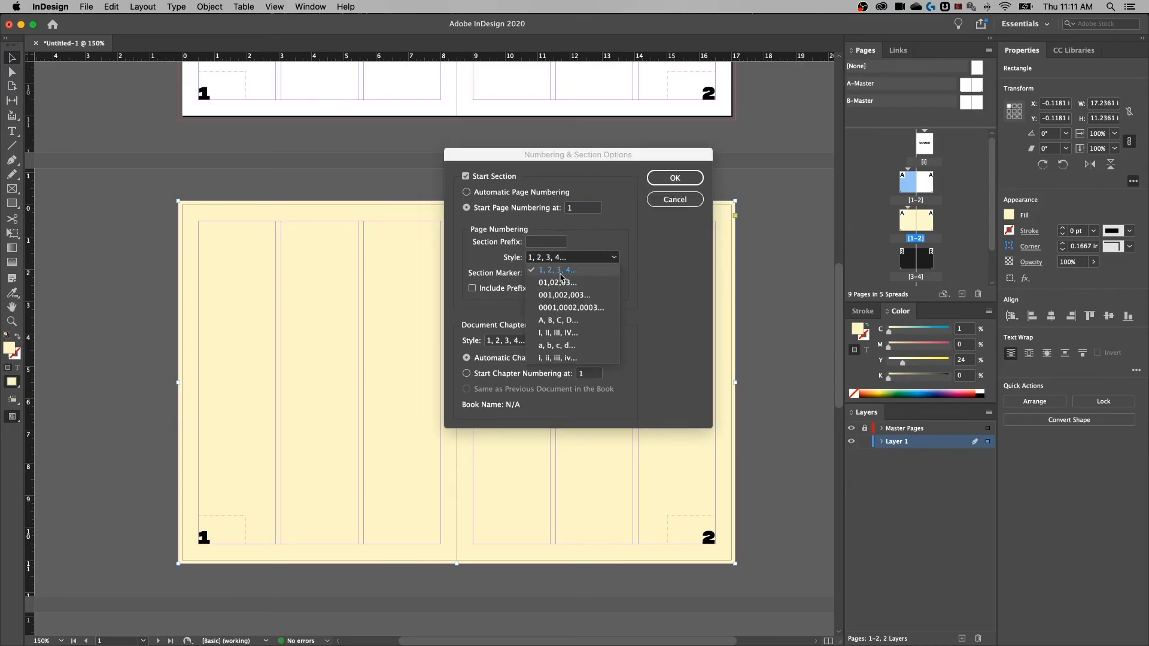
left_click(557, 320)
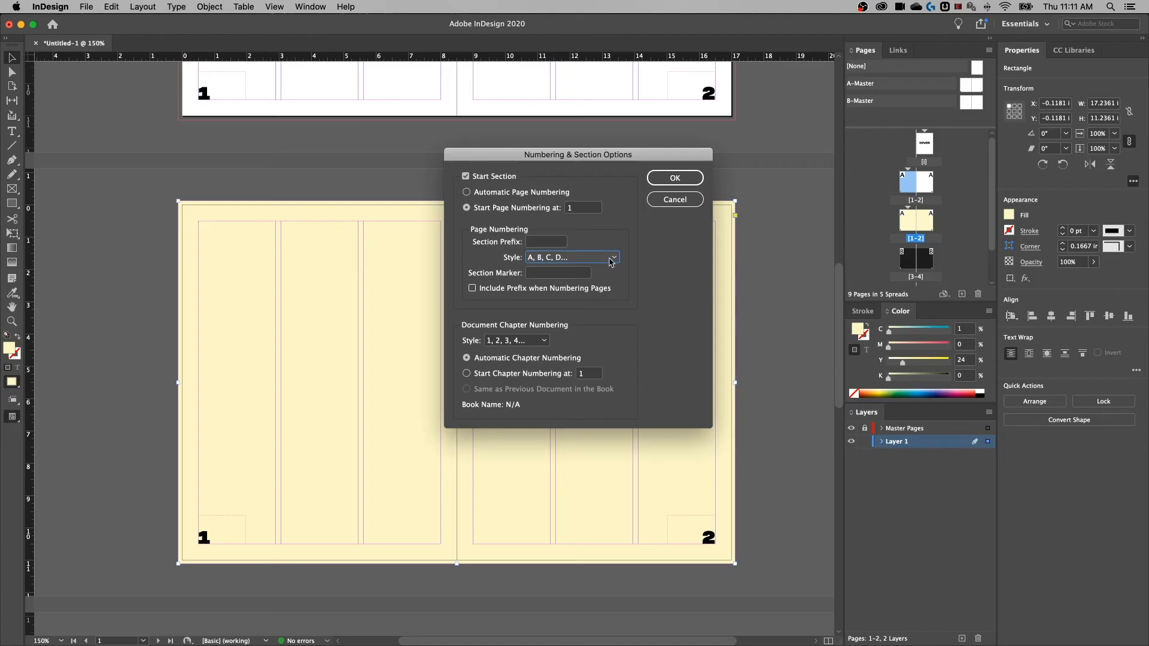
left_click(673, 177)
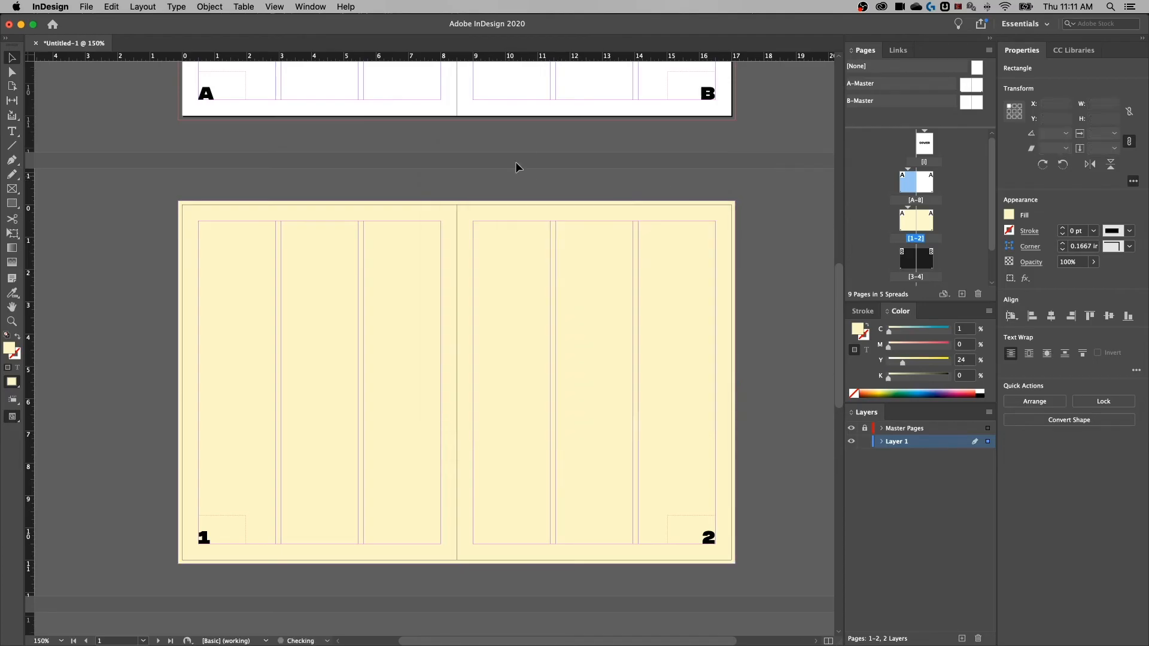